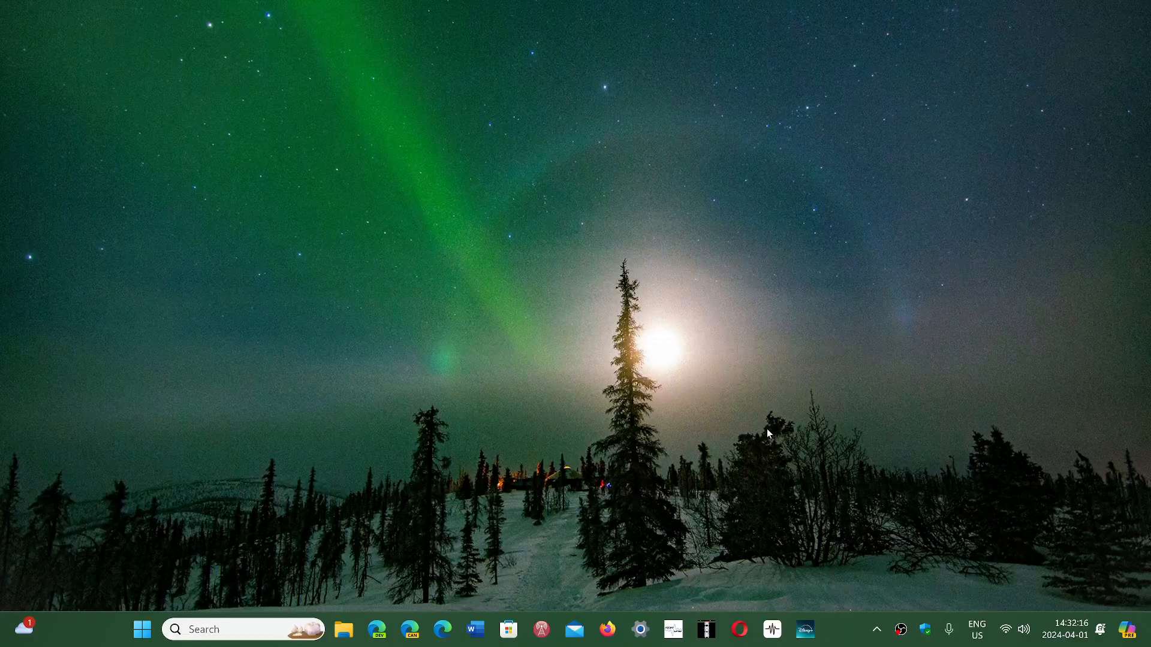
{"action": "mouse_move", "coordinate": [404, 419]}
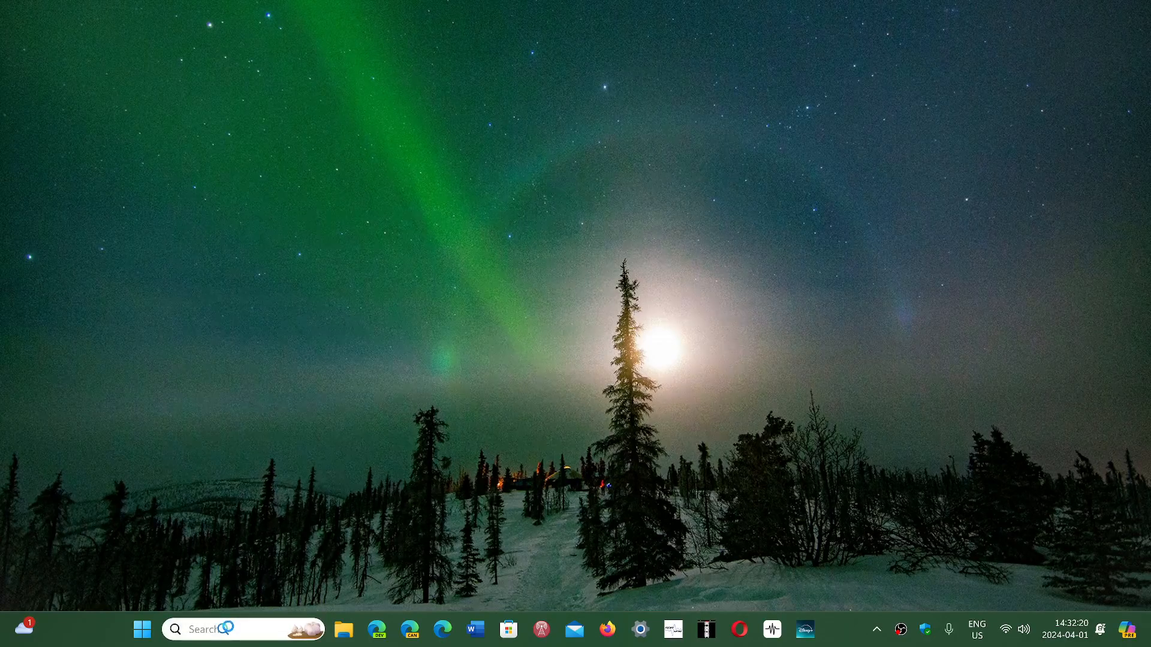
Launch winver from Search to show About Windows, Version 24H2 (OS Build 26090.1)
{"action": "type", "text": "winver"}
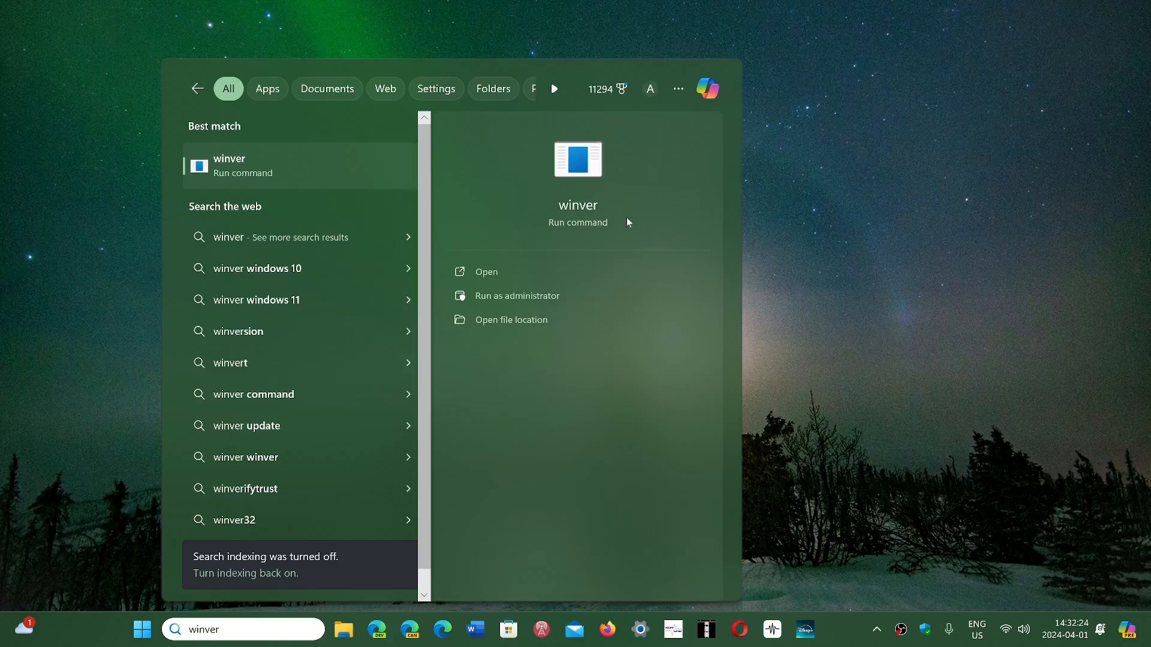
{"action": "left_click", "coordinate": [486, 272]}
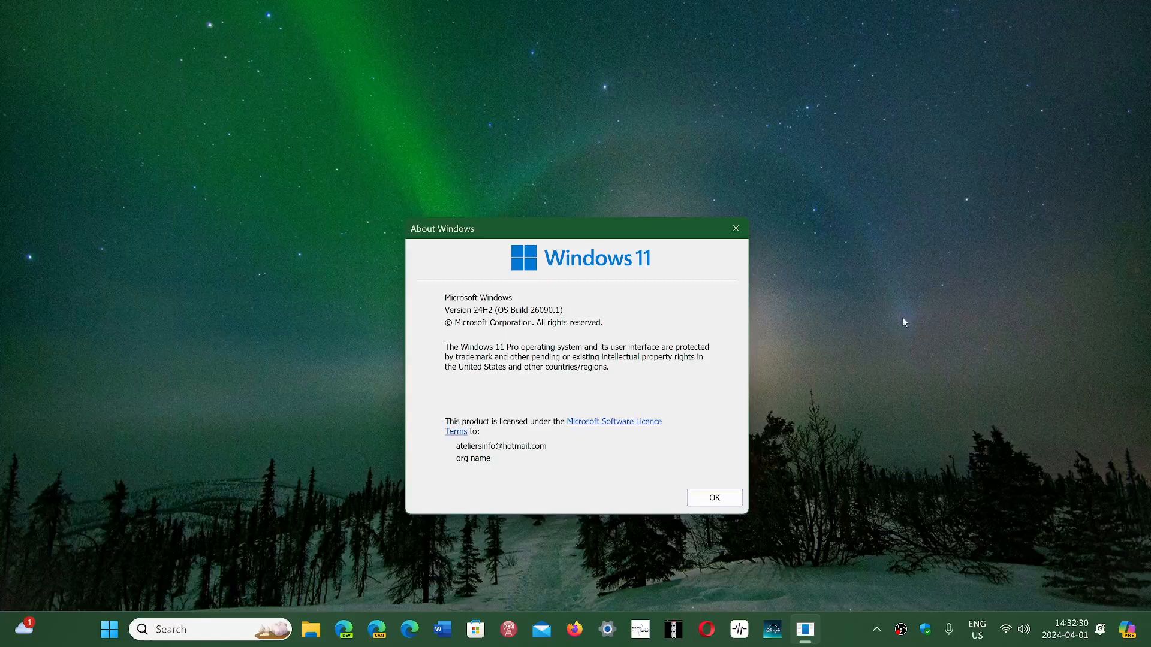
{"action": "mouse_move", "coordinate": [910, 323]}
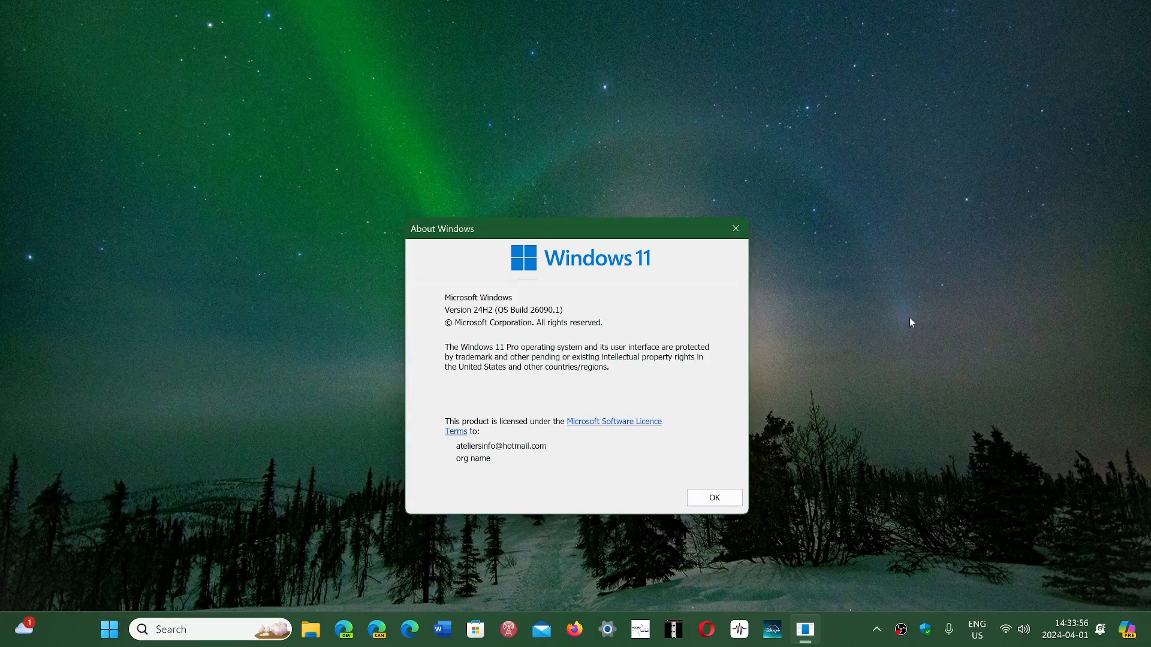
{"action": "mouse_move", "coordinate": [778, 200]}
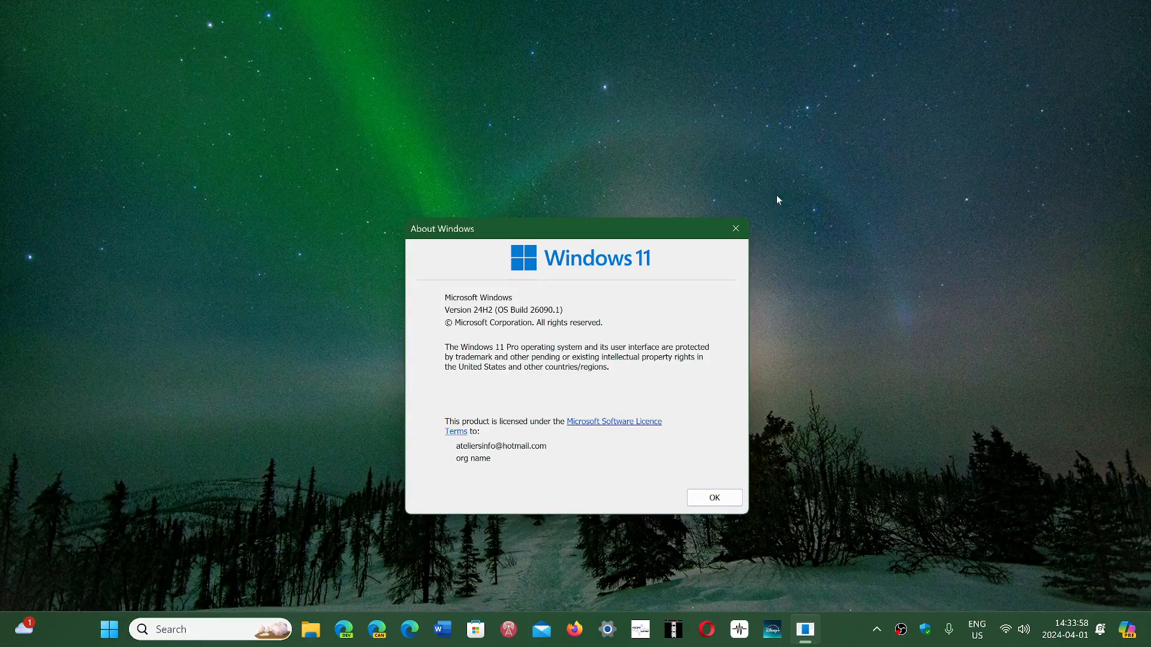
{"action": "mouse_move", "coordinate": [554, 398]}
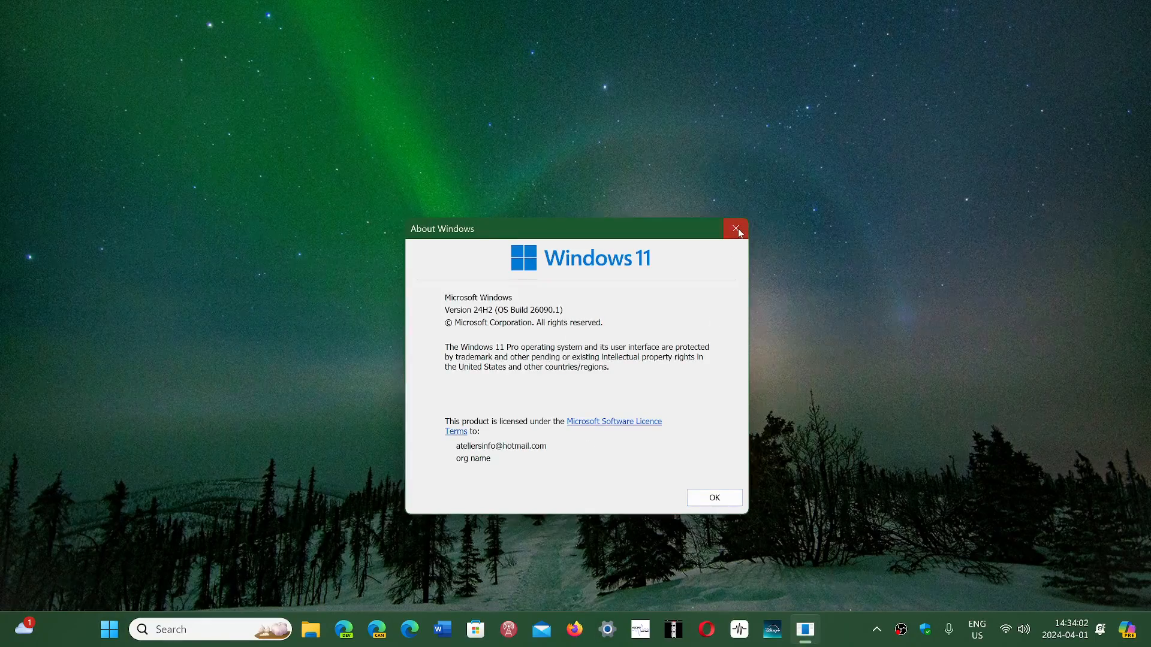
Close the About Windows dialog and return to the empty desktop
{"action": "left_click", "coordinate": [736, 228]}
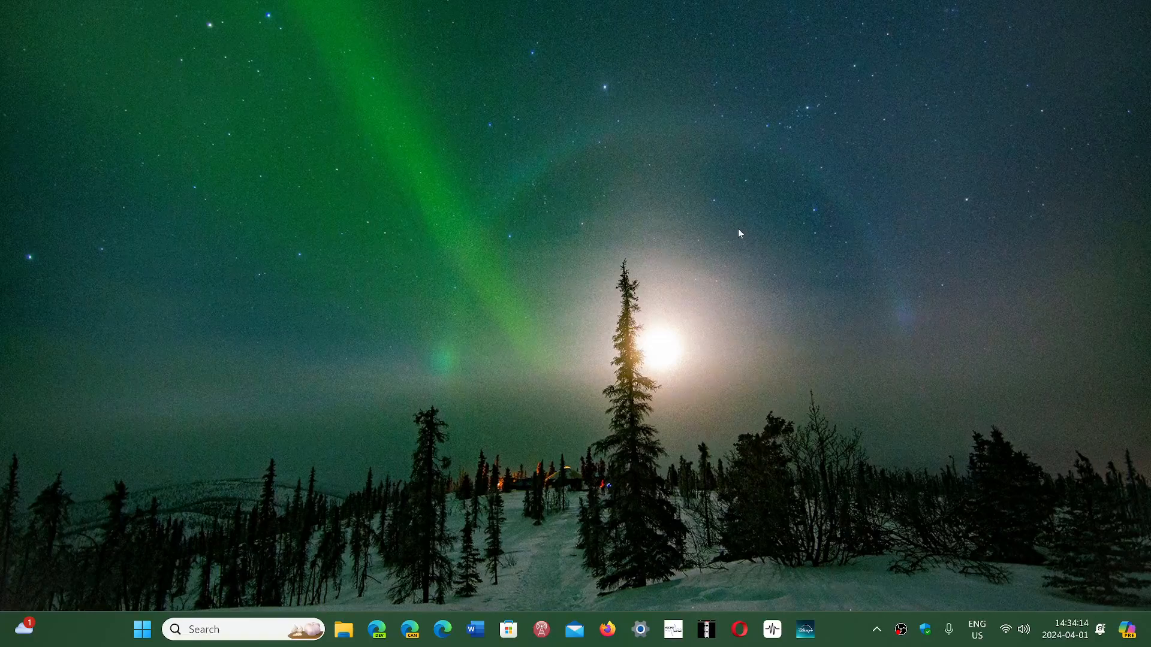
{"action": "mouse_move", "coordinate": [653, 497]}
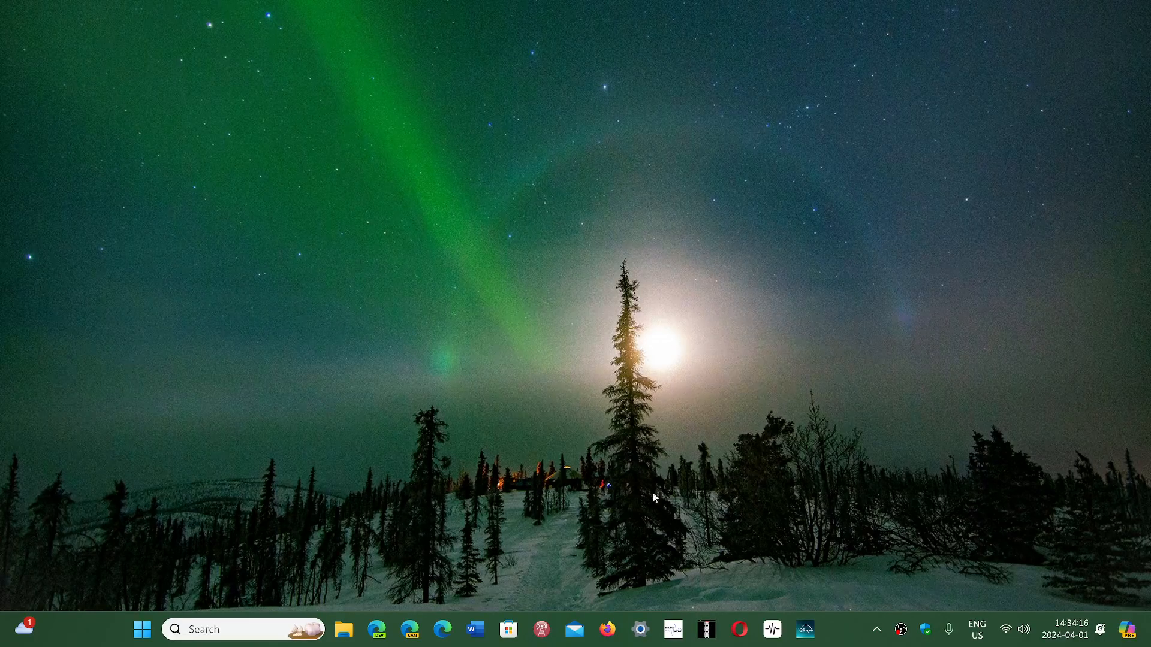
{"action": "mouse_move", "coordinate": [875, 609]}
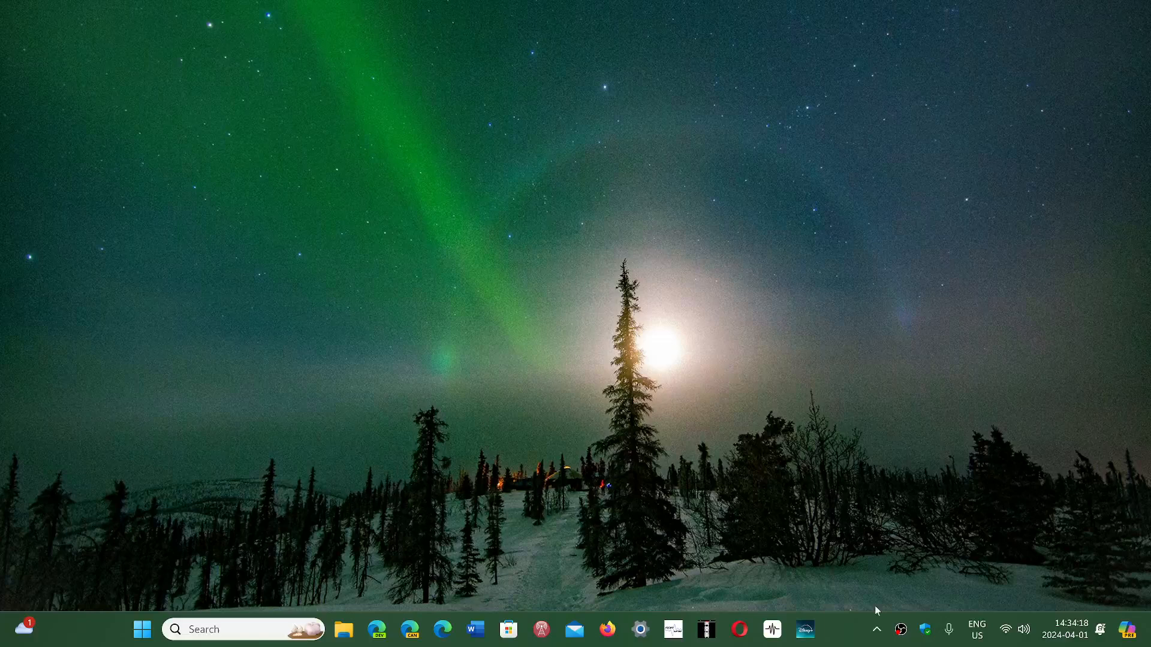
{"action": "mouse_move", "coordinate": [830, 637]}
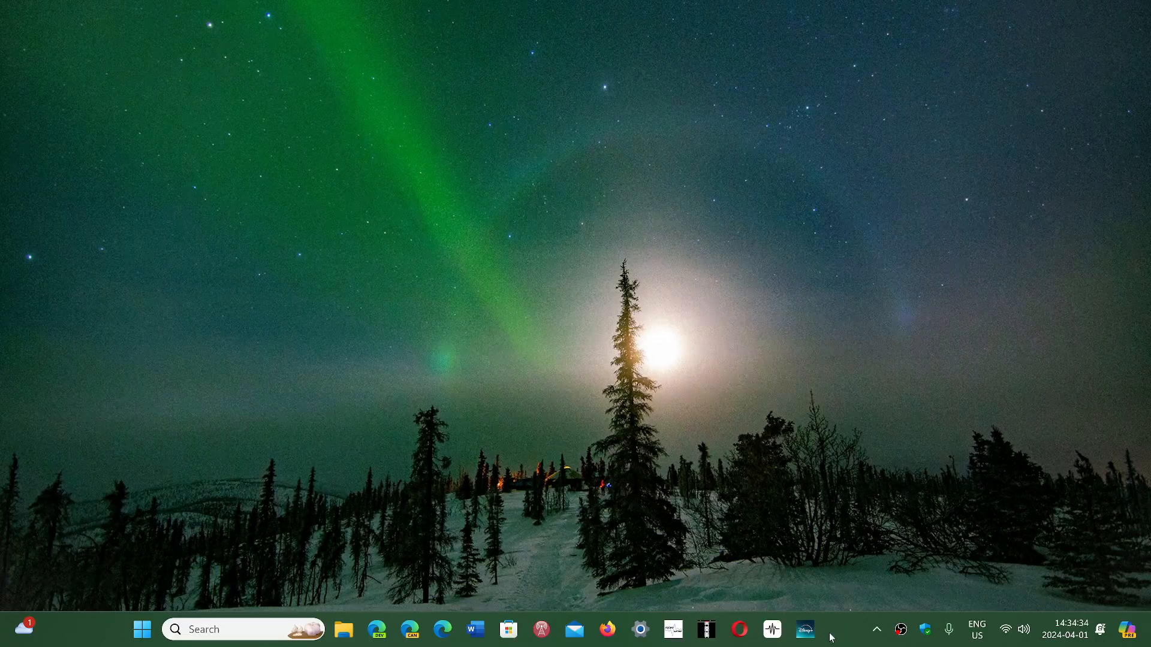
{"action": "mouse_move", "coordinate": [844, 633]}
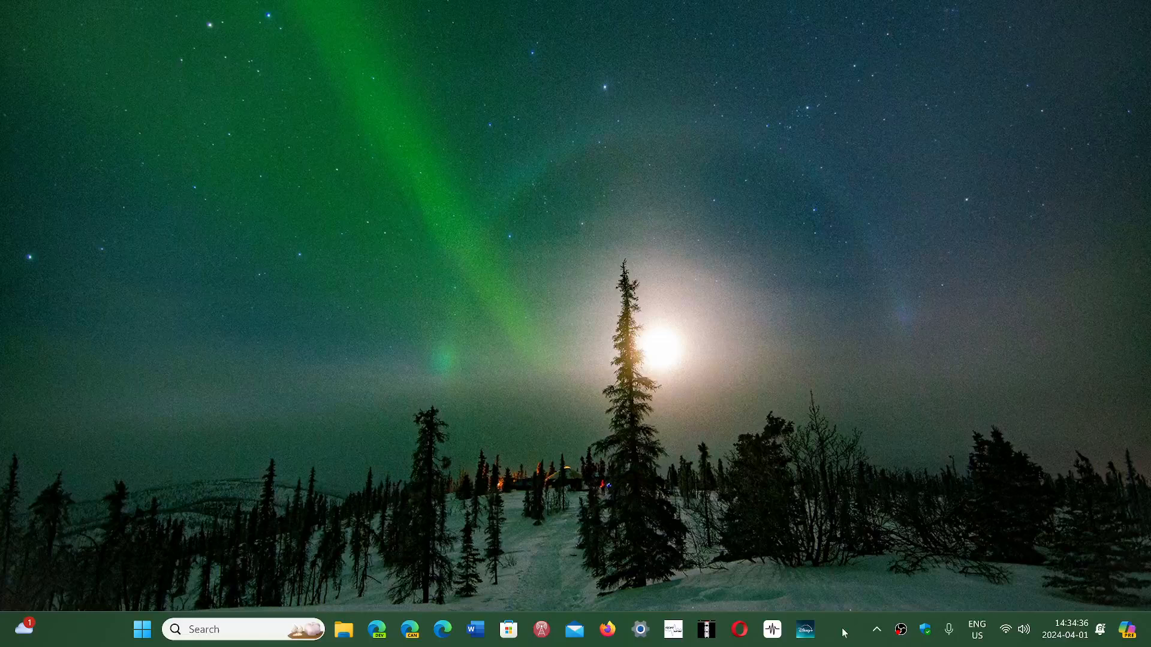